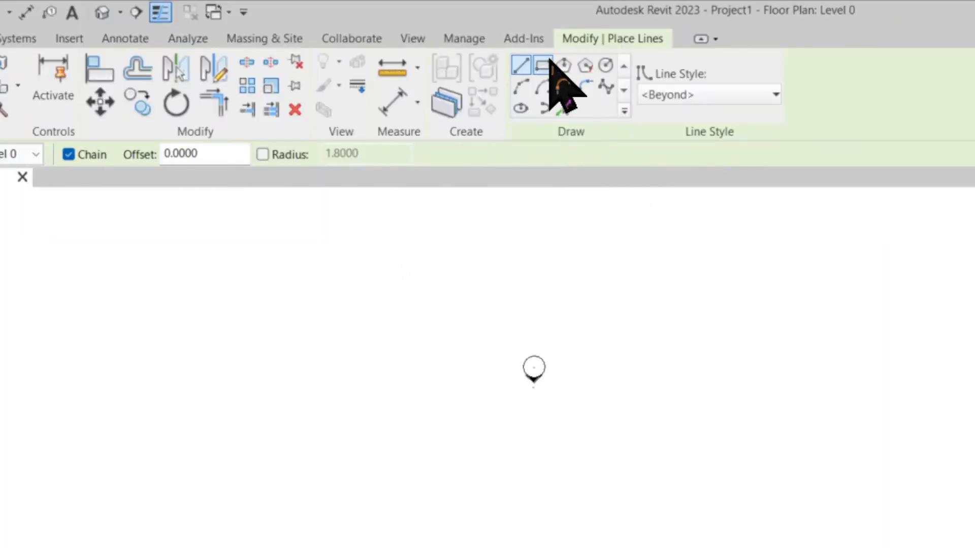
Switch to the Inscribed Polygon tool for a five-sided polygon snapped to the circle.
left_click(561, 65)
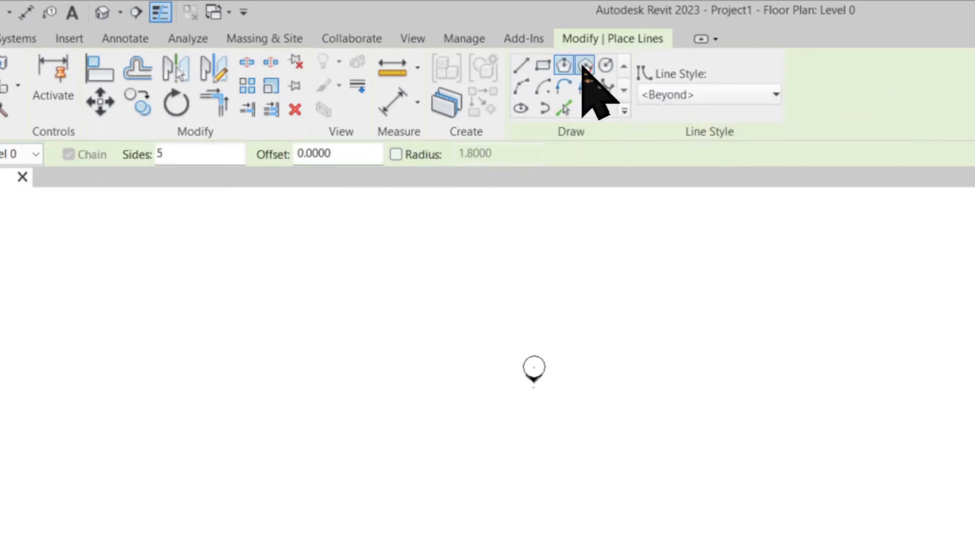
left_click(563, 65)
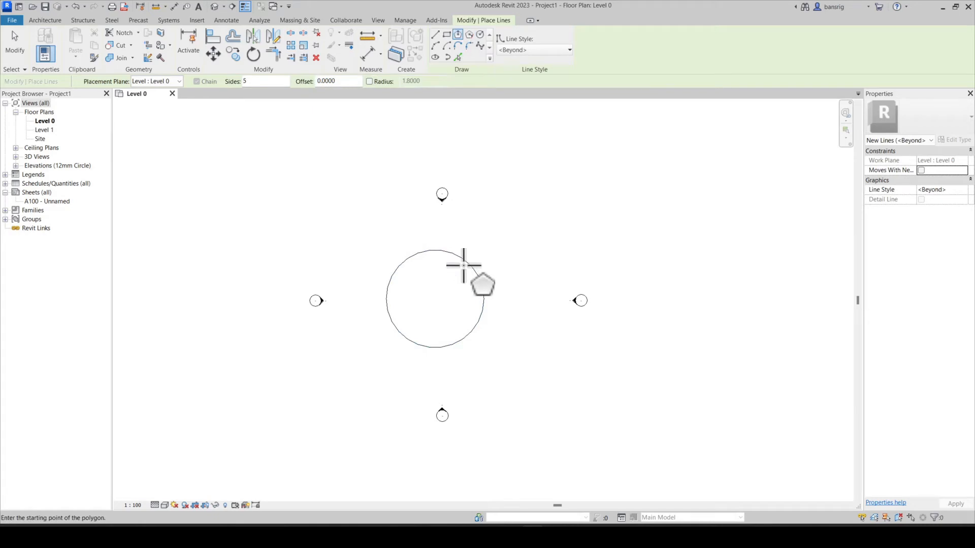
mouse_move(436, 298)
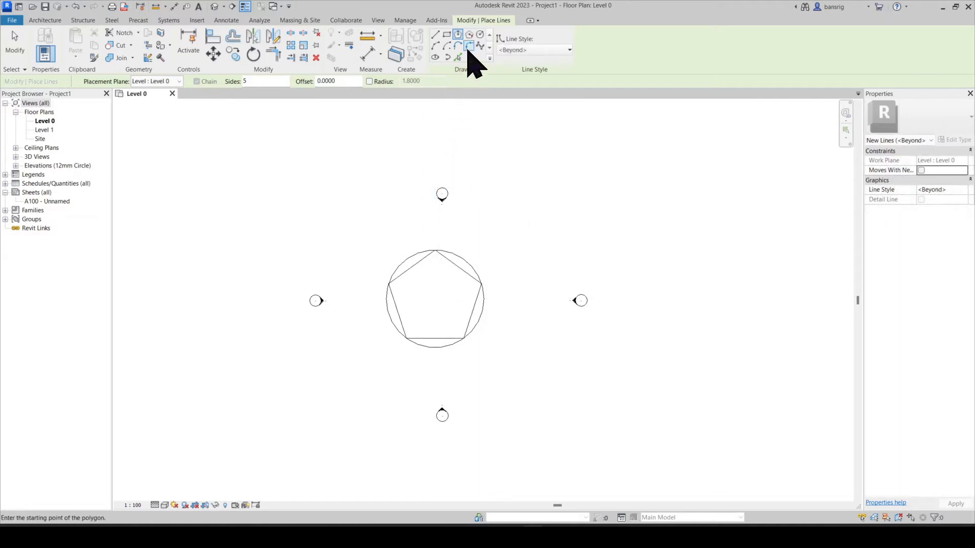
Switch to the Circumscribed Polygon tool to draw the pentagon around the circle and the triangle.
left_click(469, 34)
type("3")
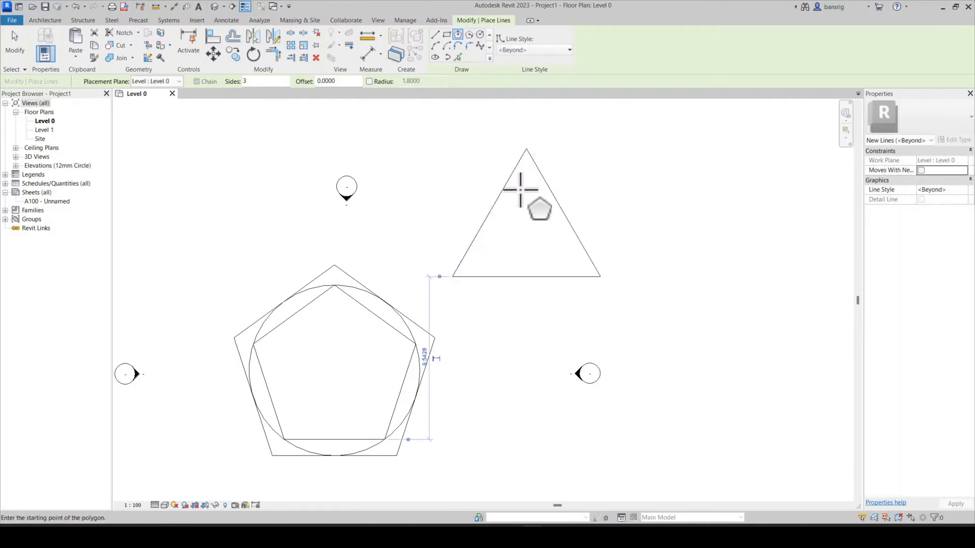
Set the polygon Sides value to 8 for the octagon beside the triangle.
left_click(264, 81)
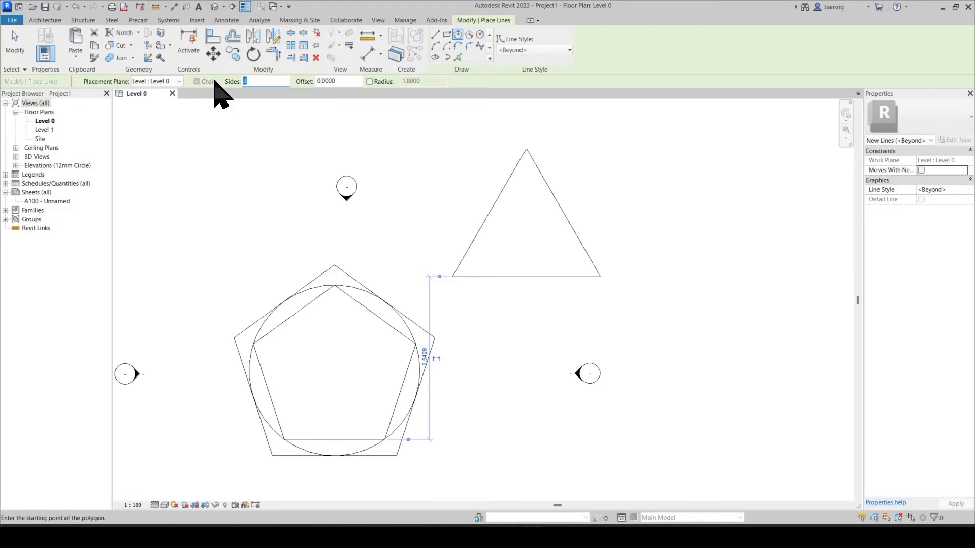
type("8")
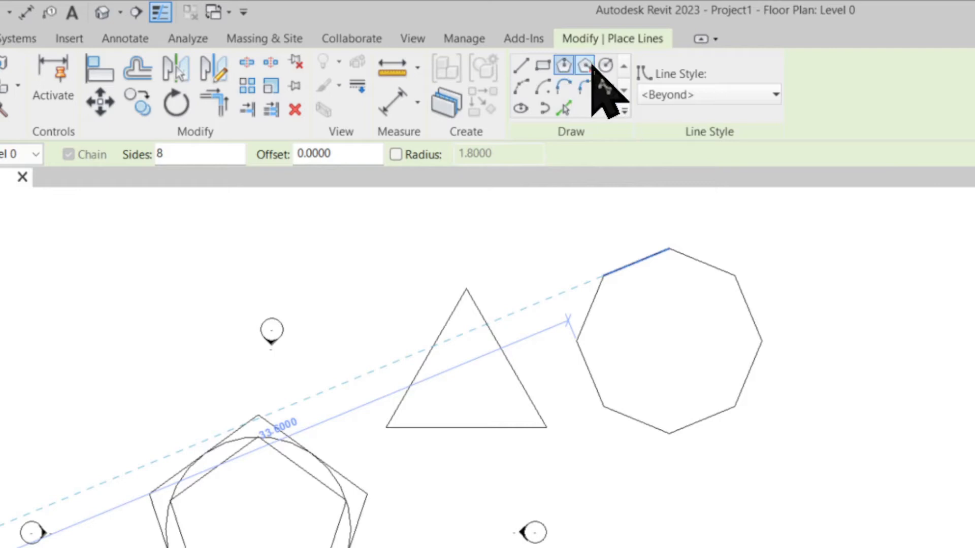
mouse_move(583, 65)
type("5")
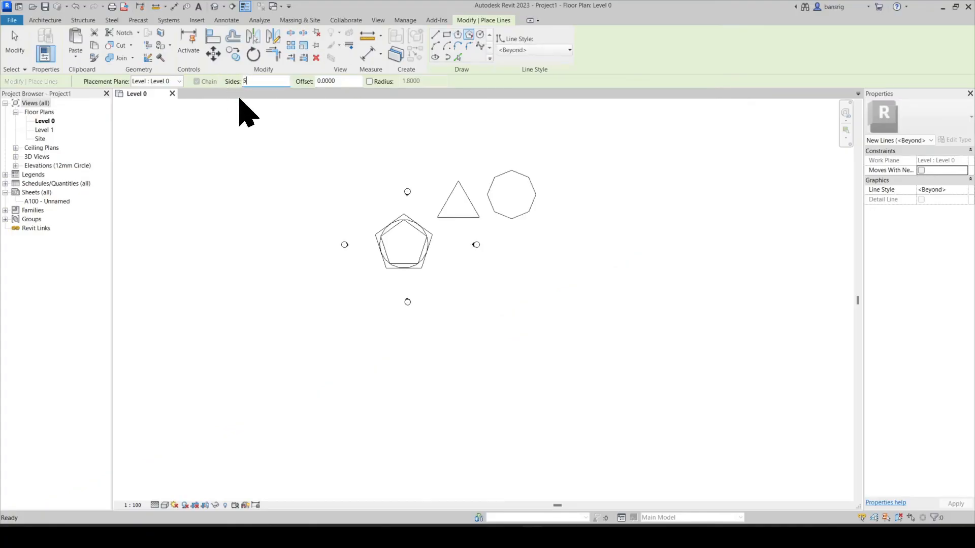
Place a large five-sided polygon below the shapes and select its chain of lines.
left_click(483, 308)
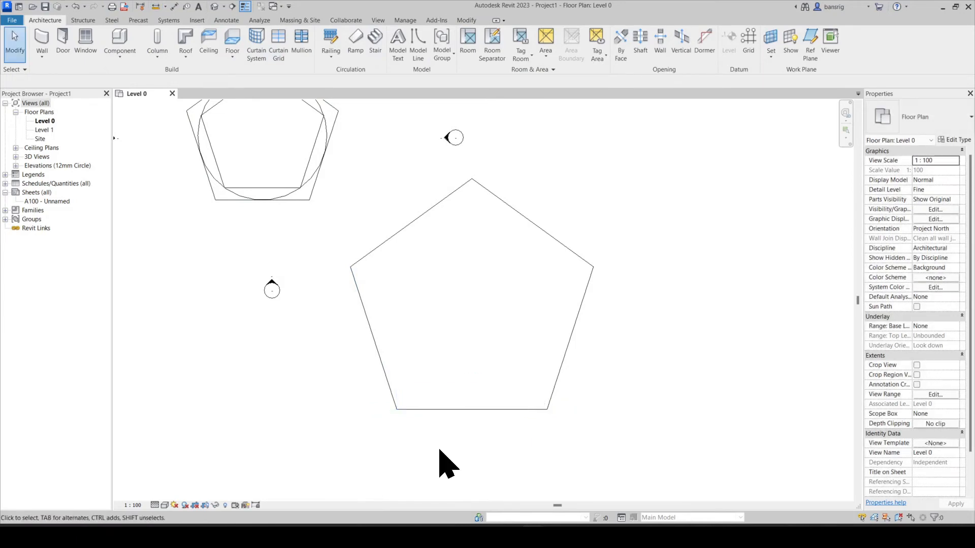
left_click(469, 408)
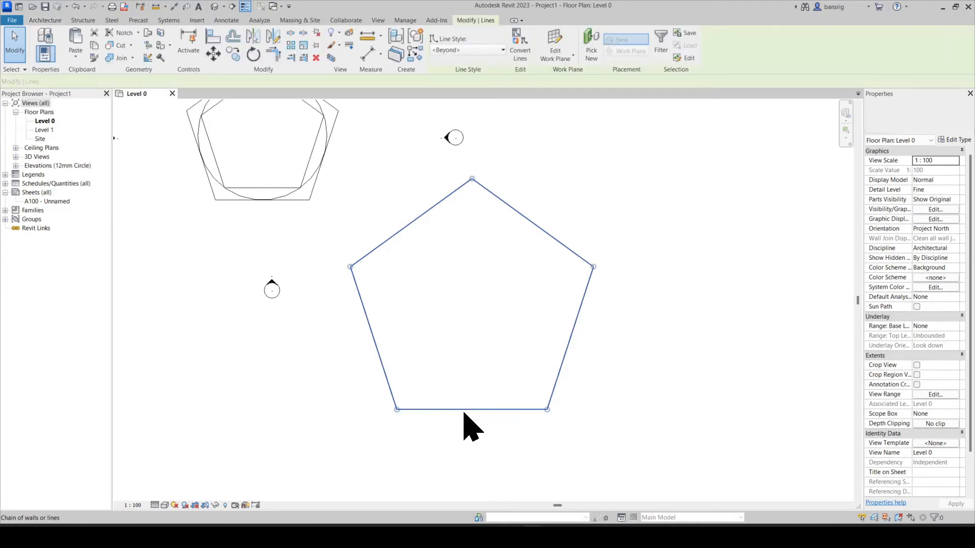
Scale the selected pentagon down along its base edge to the target side length.
left_click(471, 296)
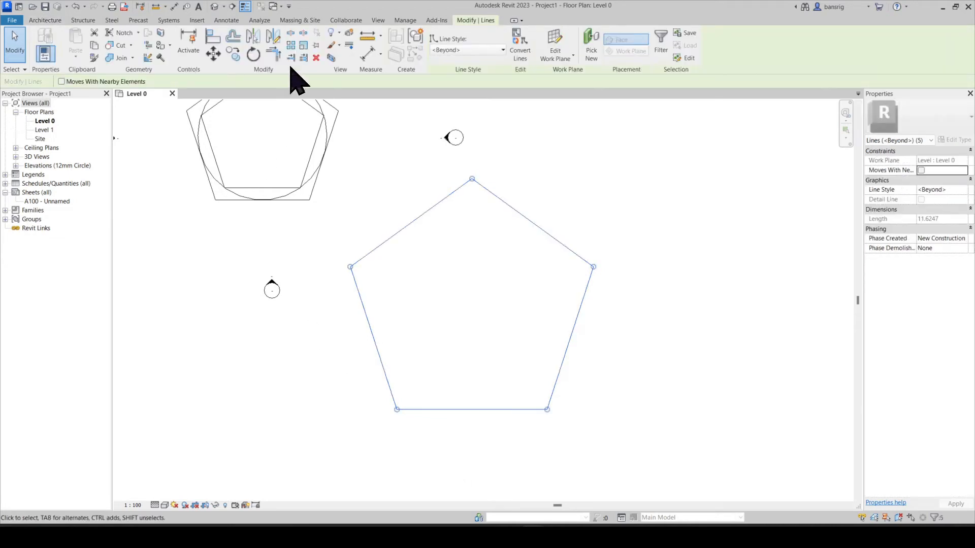
mouse_move(303, 46)
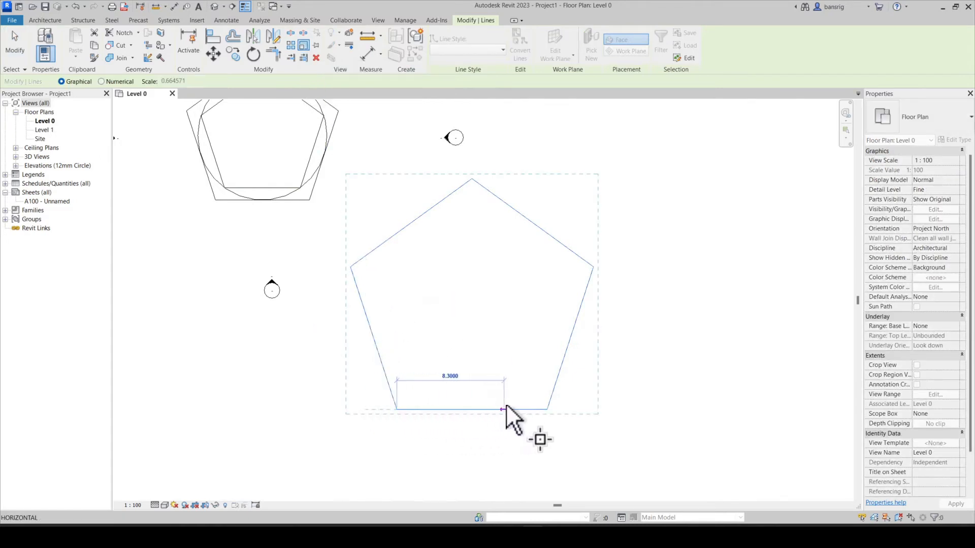
left_click_drag(503, 409, 546, 409)
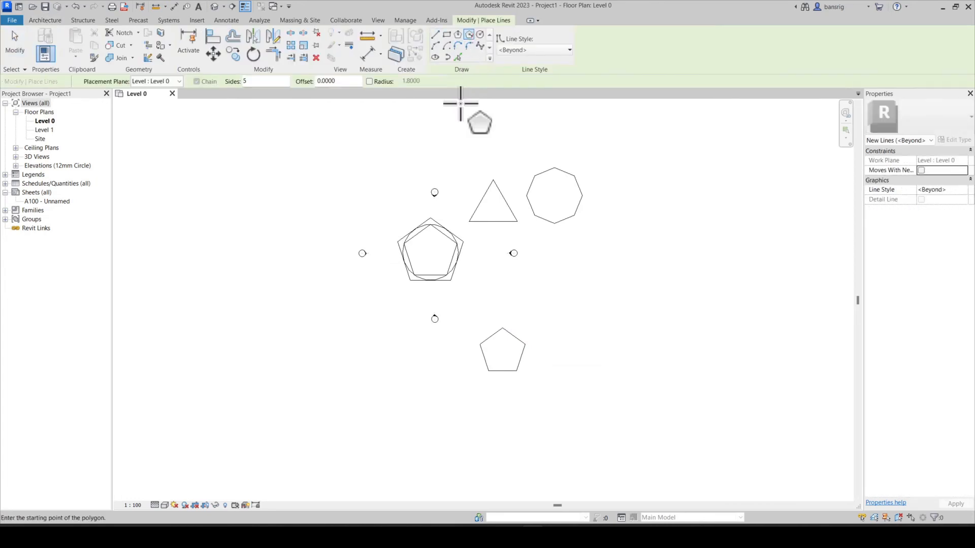
Set the polygon Sides value to 6 for the hexagon right of the circle.
left_click(266, 81)
type("6")
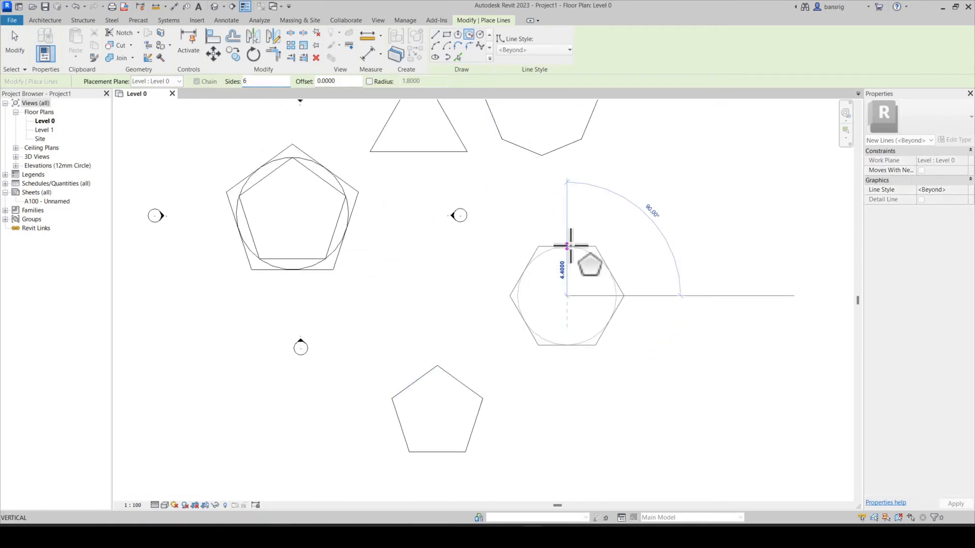
mouse_move(568, 238)
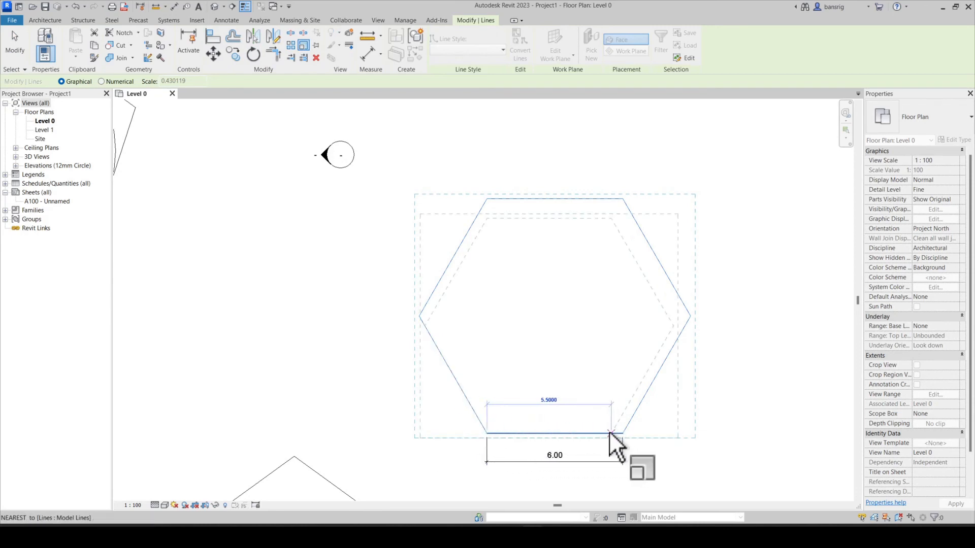
Scale the hexagon down along its base edge toward the target side length.
left_click_drag(615, 435, 566, 433)
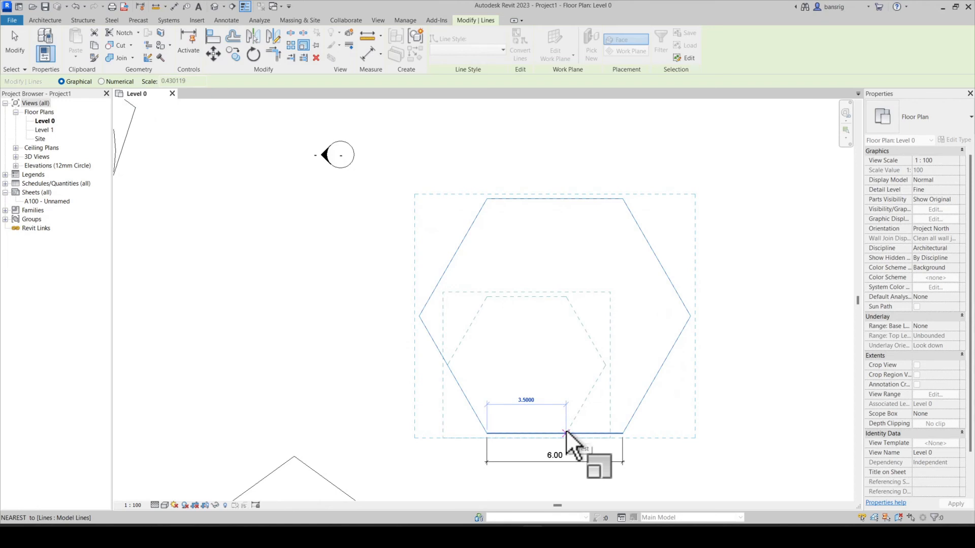